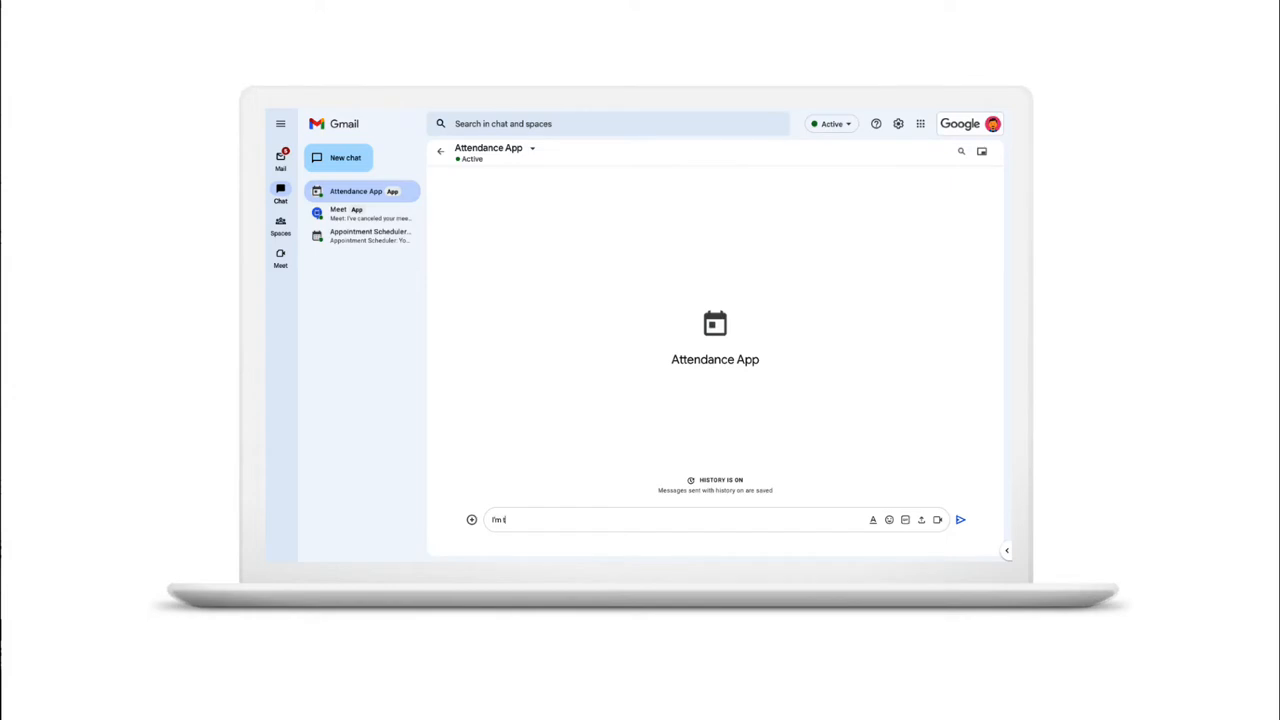
# Send "I'm taking the day off" to Attendance App, prompting its calendar block-out card.
pyautogui.write('aking the day o')
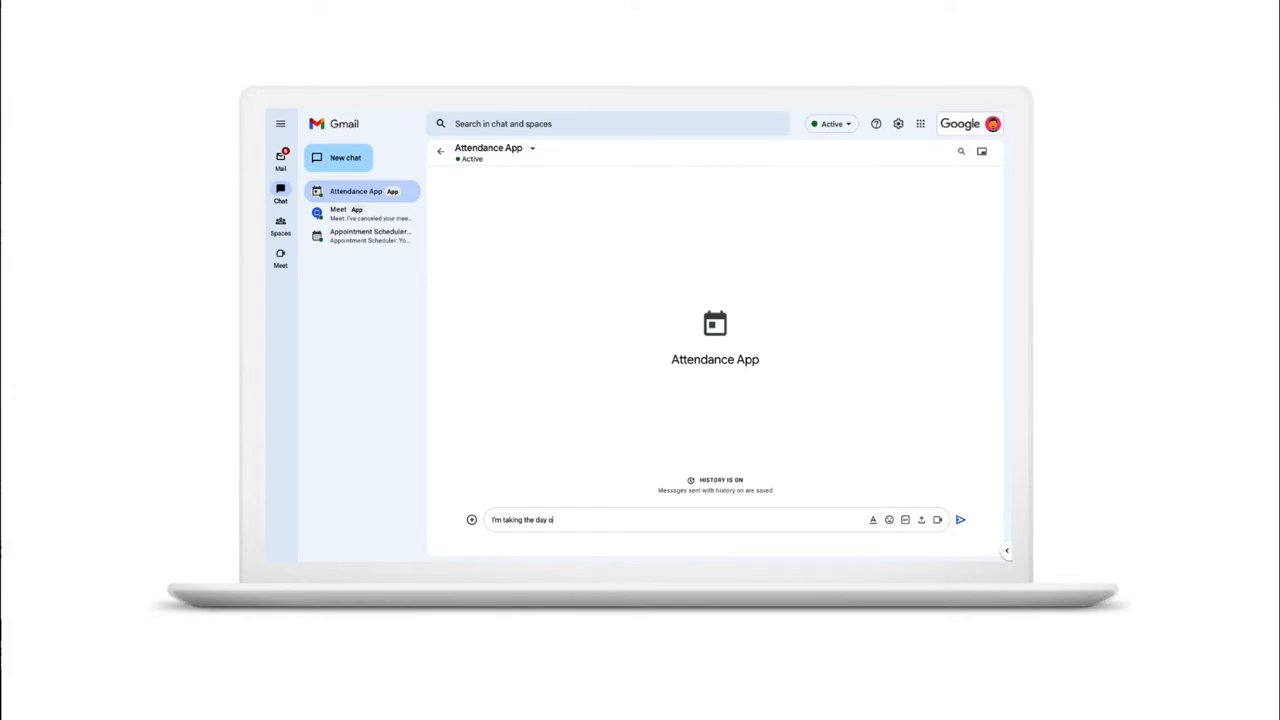
pyautogui.click(960, 520)
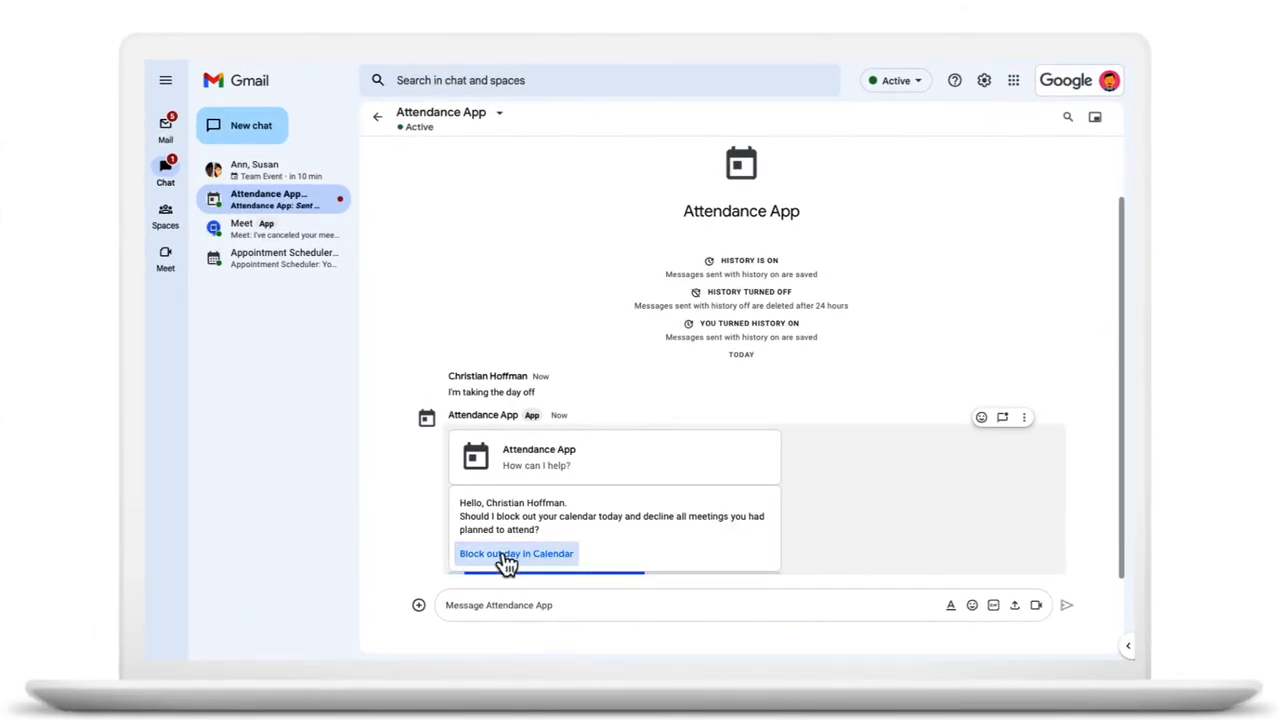
pyautogui.moveTo(784, 570)
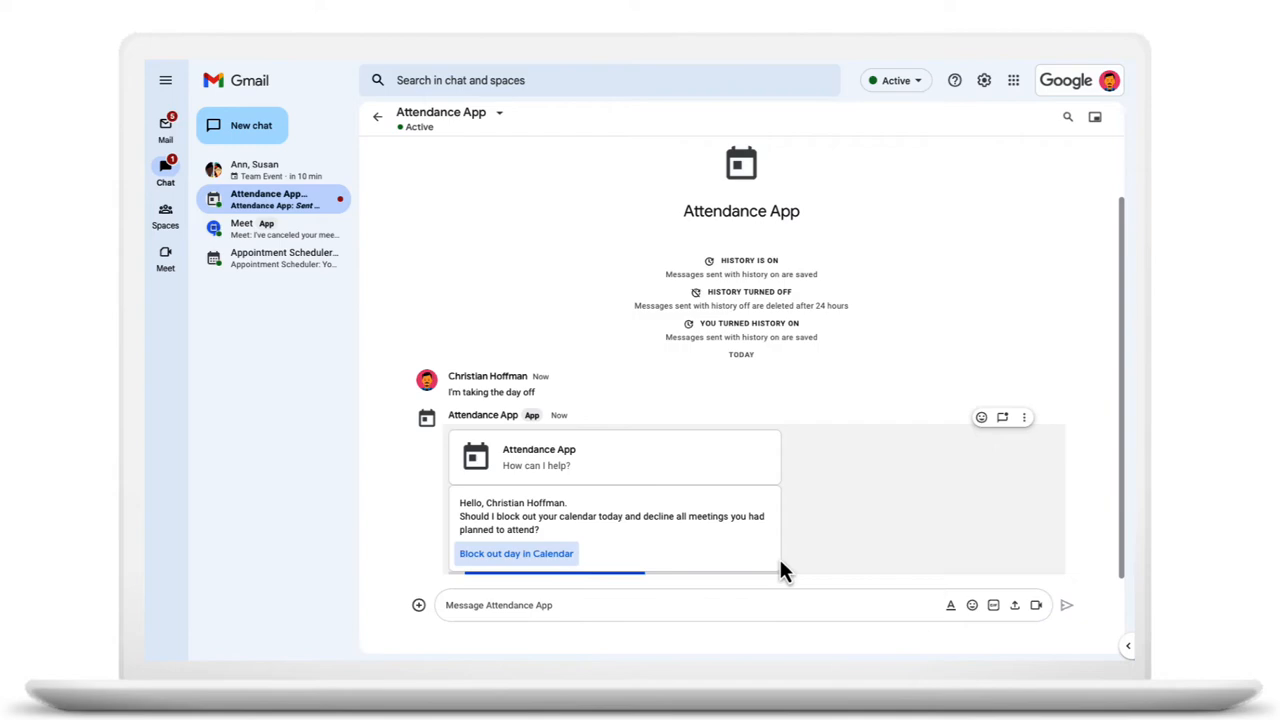